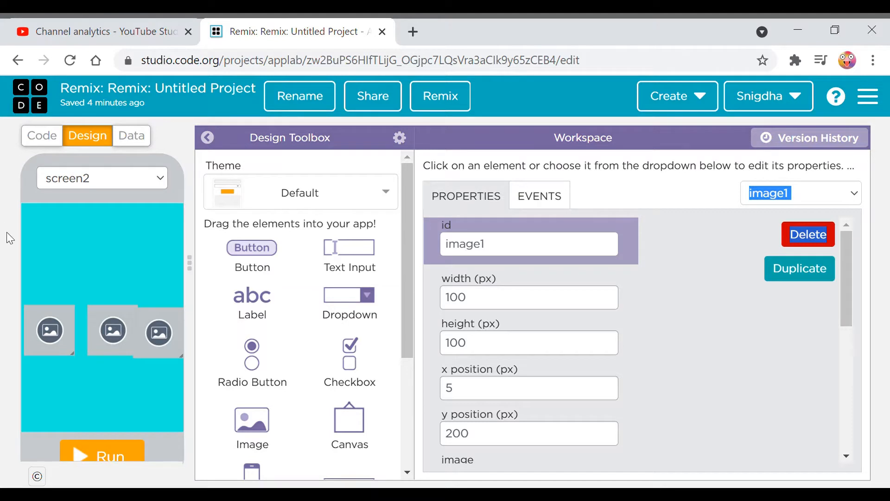
pyautogui.moveTo(65, 158)
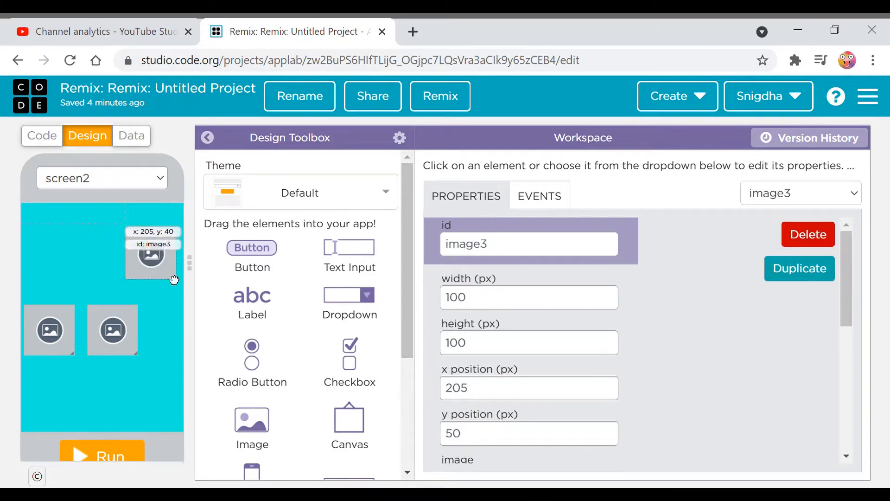
# Move image3 up to about x 155, y 90, above the other two images.
pyautogui.moveTo(150, 256); pyautogui.dragTo(125, 275)
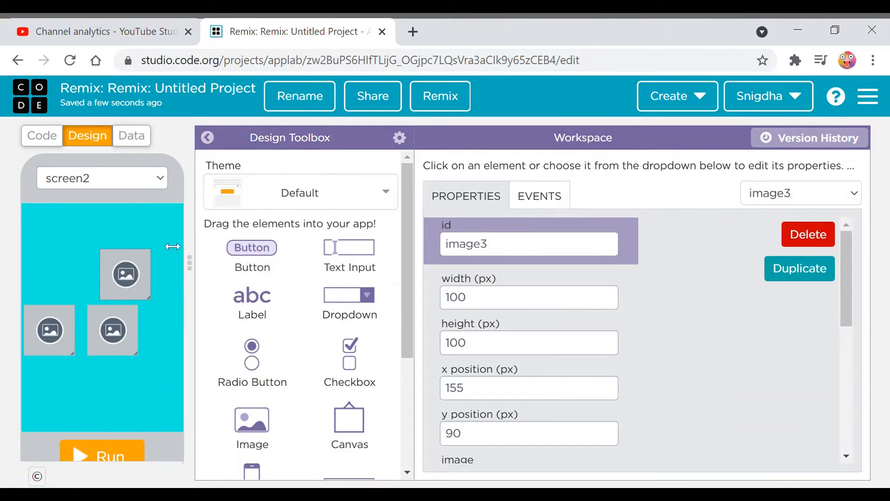
# Set the image ids to Rides, Books and food in the Properties panel.
pyautogui.press('Backspace')
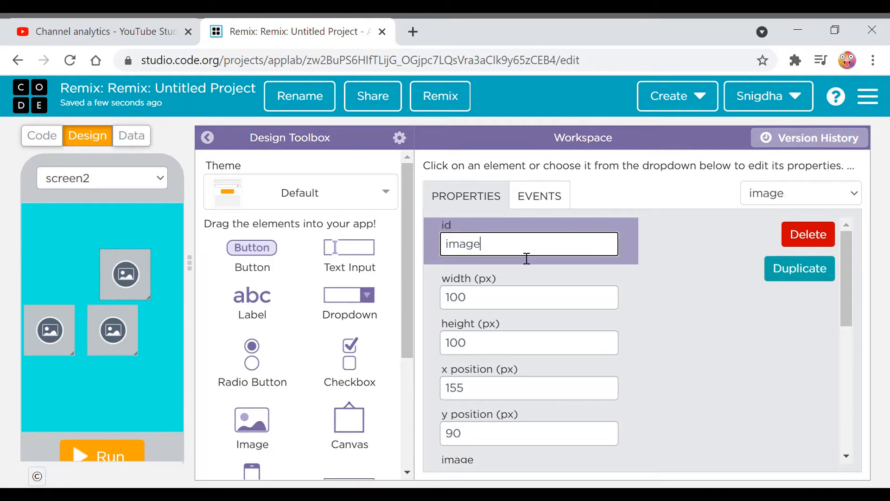
pyautogui.write('Rides')
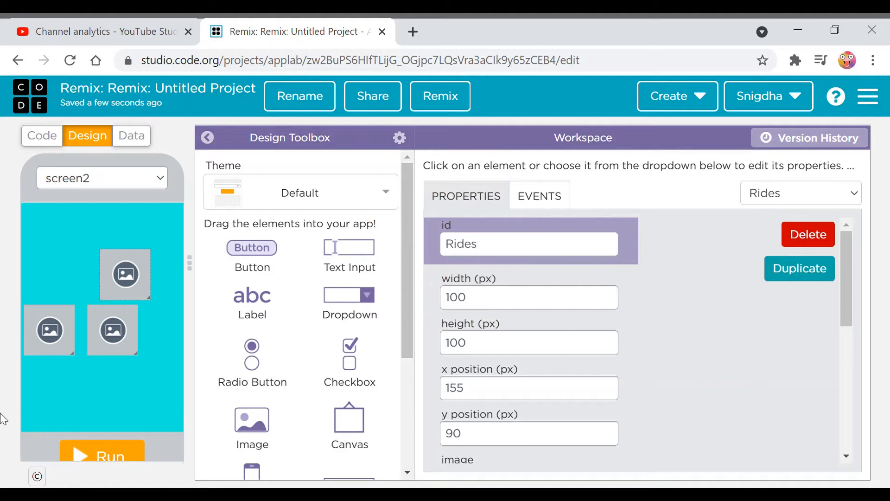
pyautogui.click(112, 330)
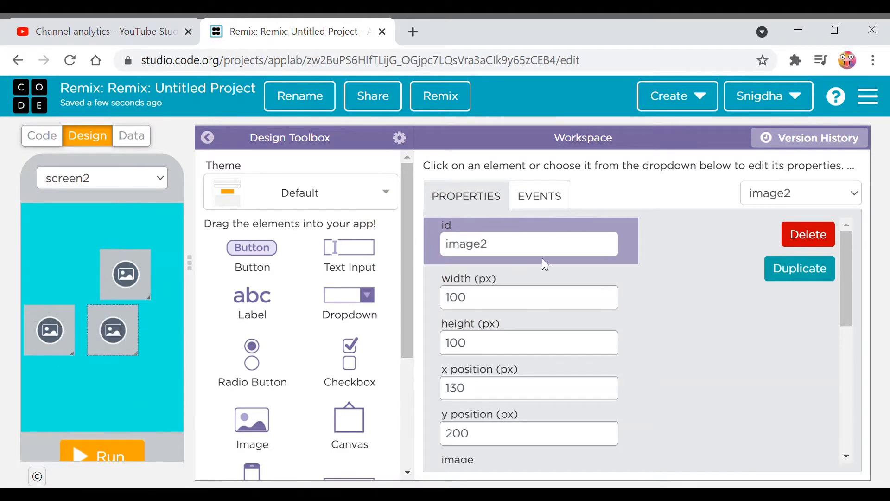
pyautogui.tripleClick(528, 244)
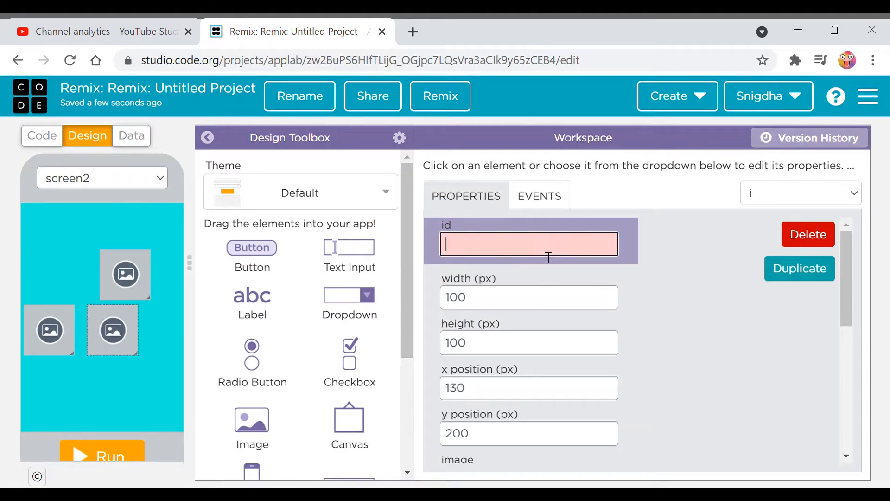
pyautogui.write('B')
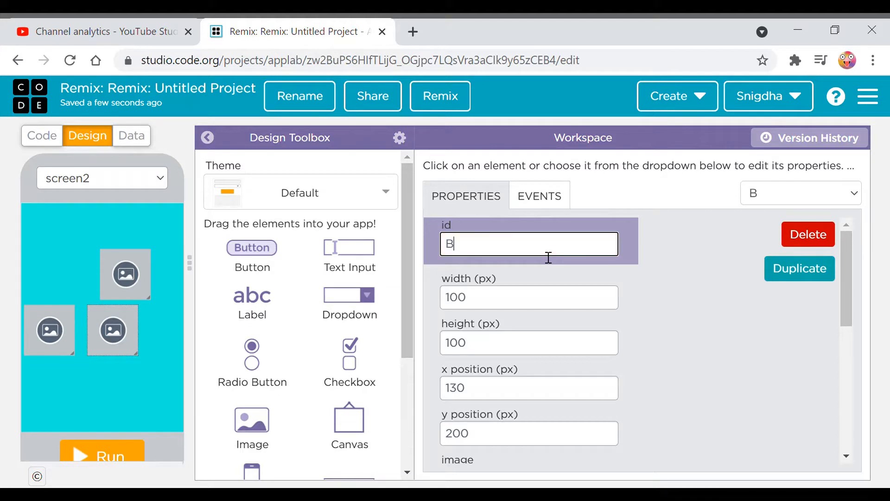
pyautogui.write('ooks')
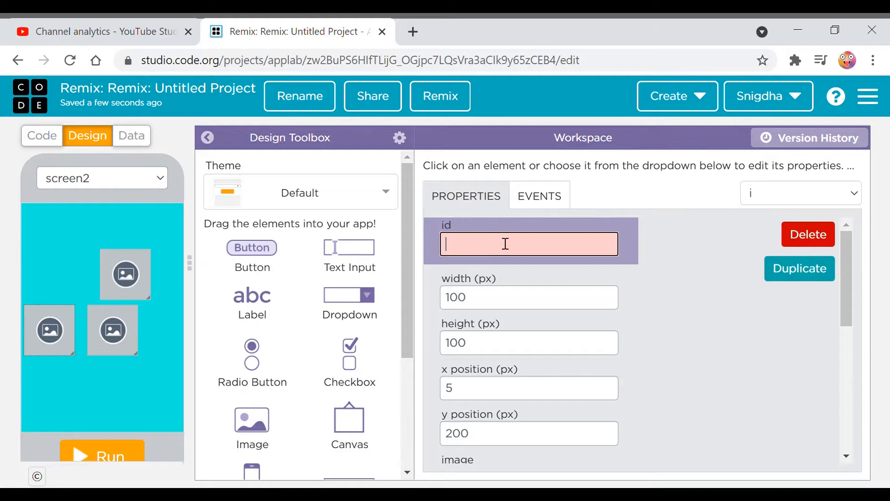
pyautogui.write('food')
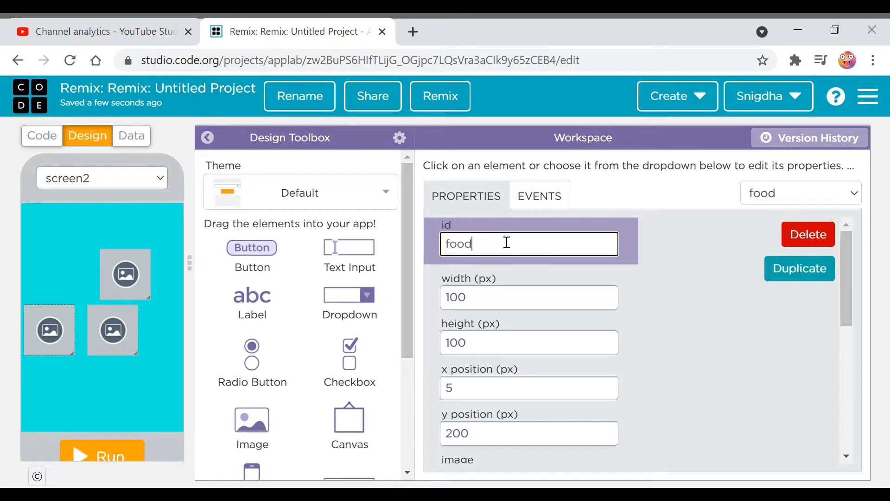
pyautogui.moveTo(127, 274)
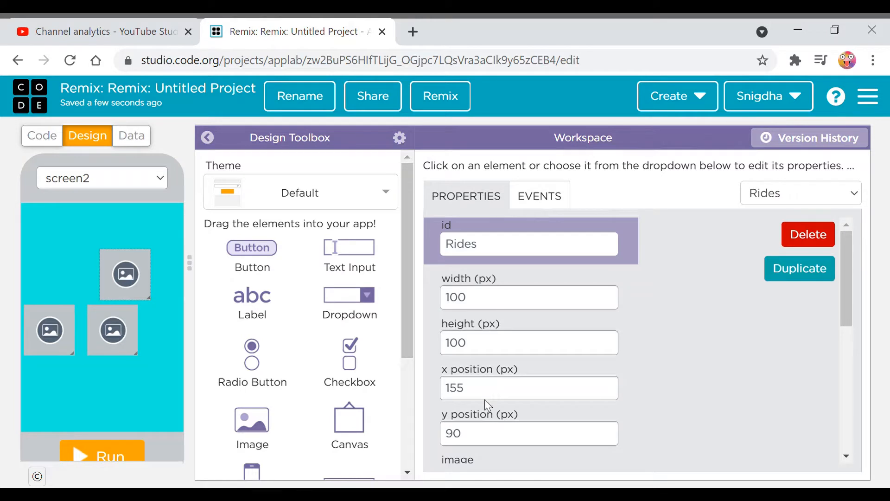
# Resize Rides to about 71 by 72 and drag it to the right end of the row at x 225, y 180.
pyautogui.click(528, 297)
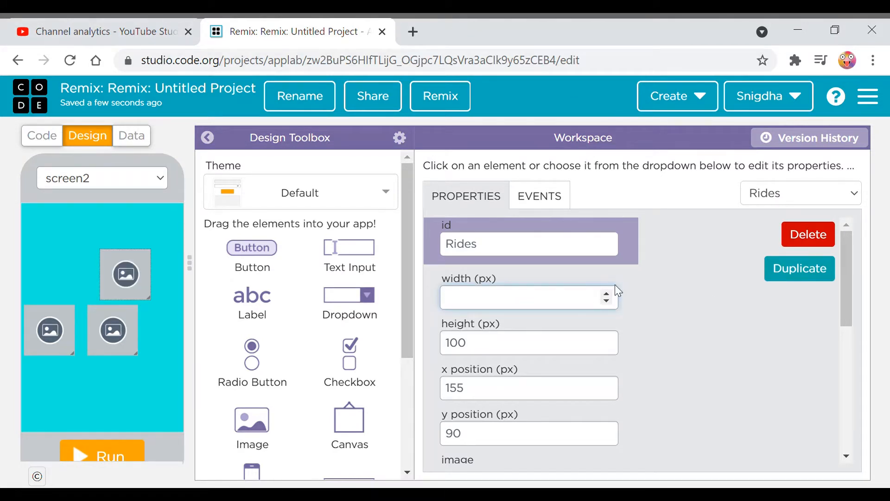
pyautogui.write('8')
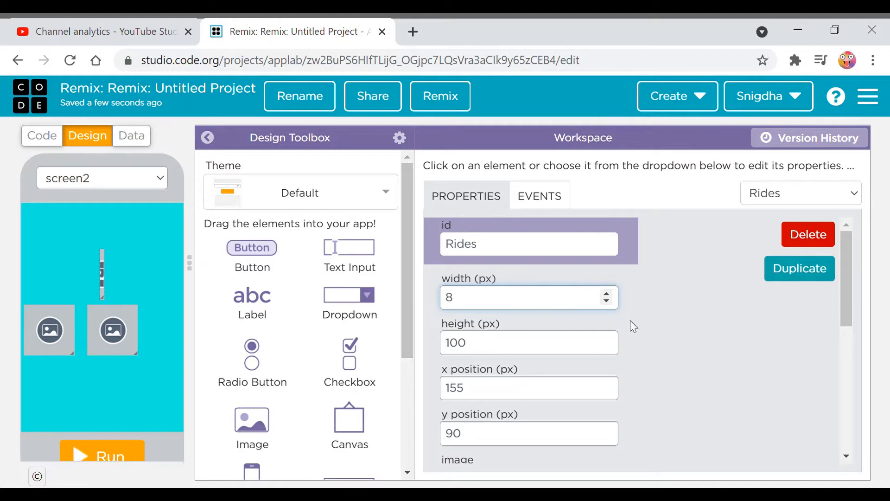
pyautogui.write('0')
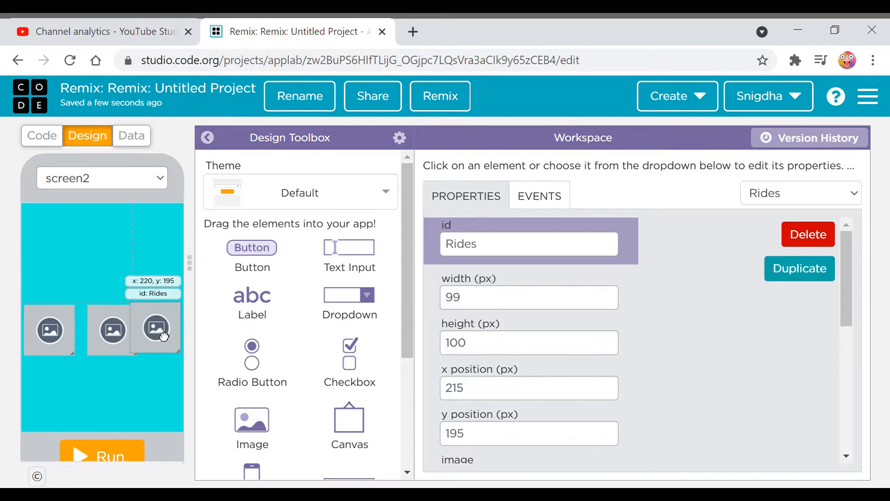
pyautogui.moveTo(156, 330); pyautogui.dragTo(108, 264)
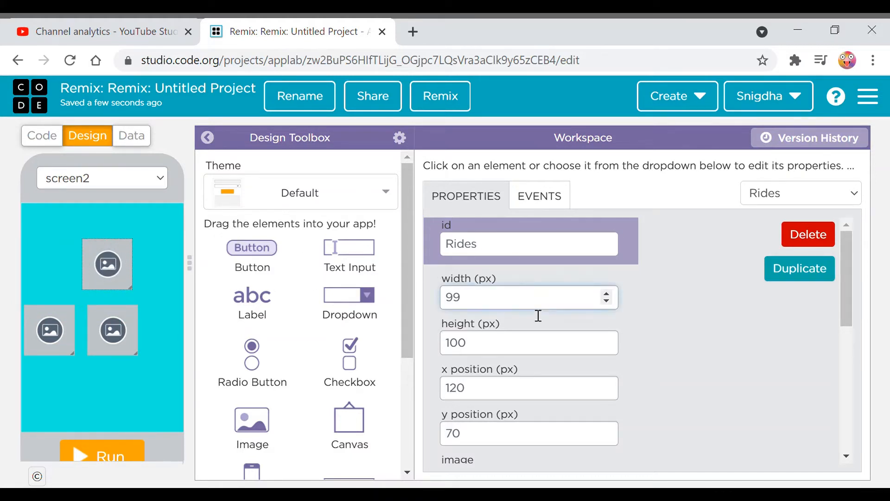
pyautogui.write('60')
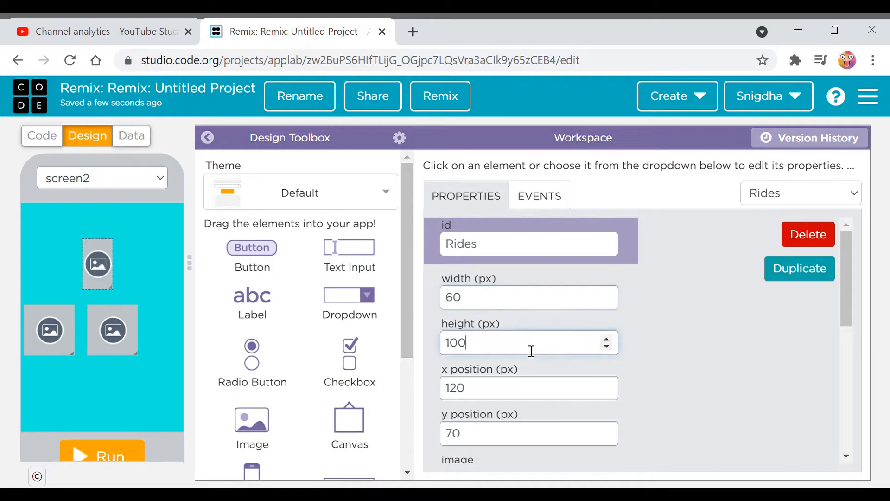
pyautogui.write('60')
pyautogui.write('72')
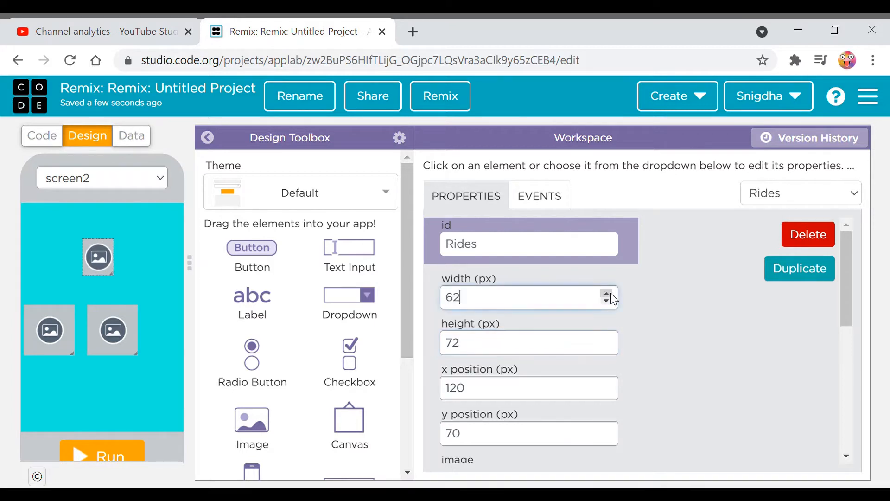
pyautogui.click(605, 294)
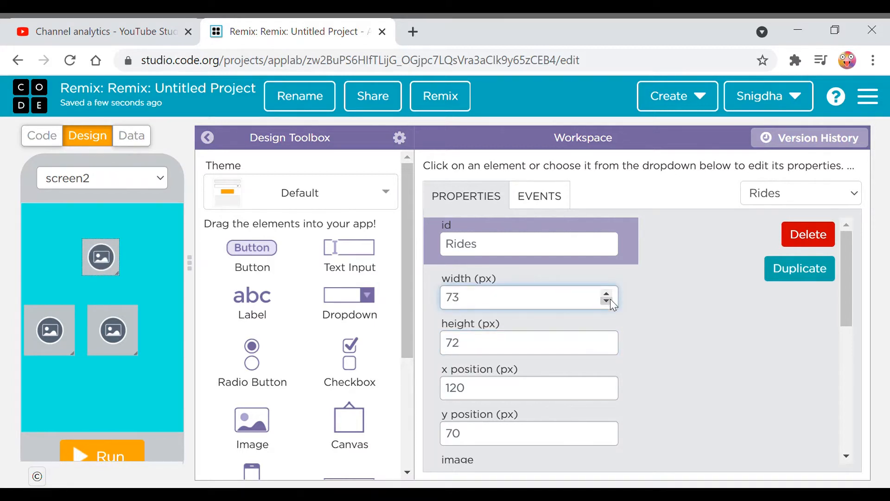
pyautogui.moveTo(100, 257); pyautogui.dragTo(153, 313)
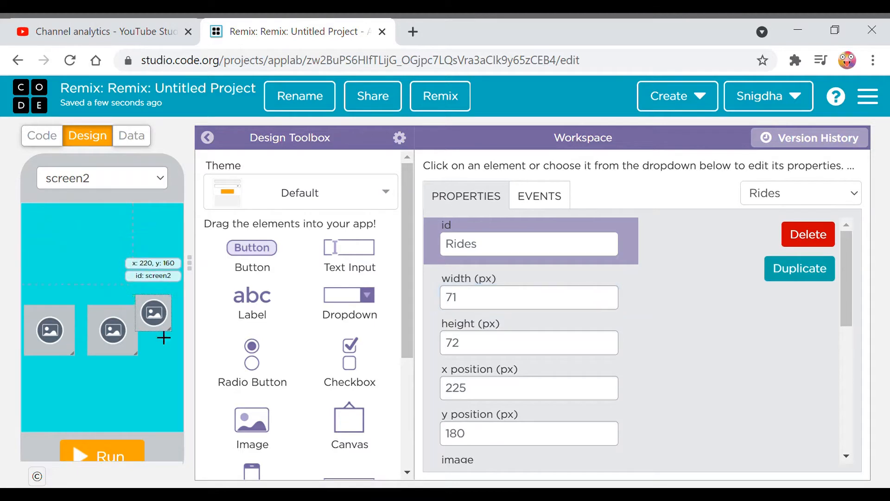
pyautogui.click(112, 330)
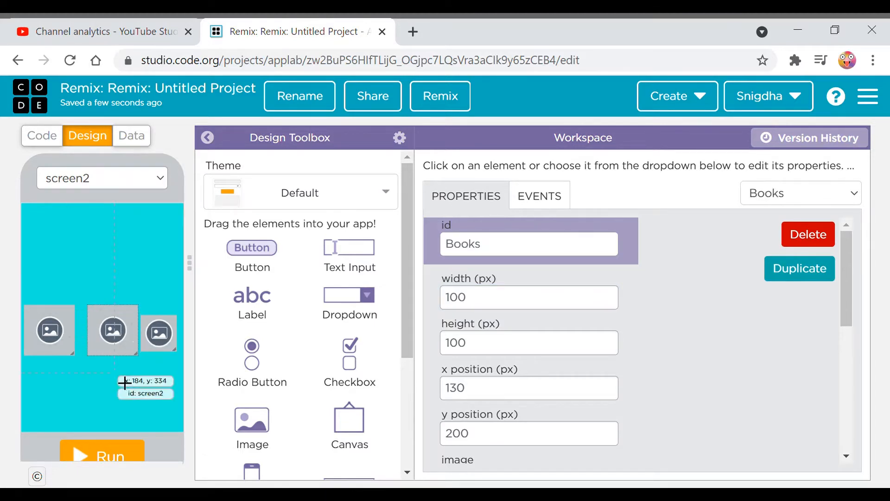
# Set Books and food each to 72 by 72 pixels in the Properties panel.
pyautogui.click(527, 296)
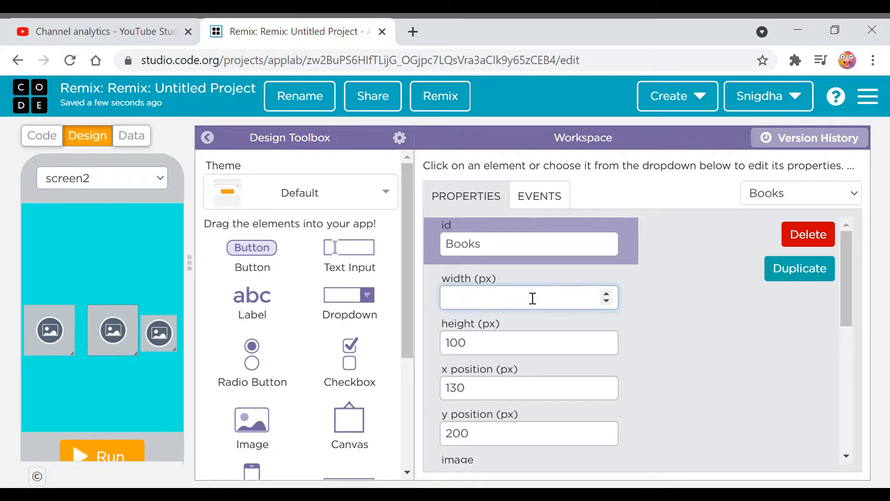
pyautogui.write('72')
pyautogui.click(530, 342)
pyautogui.write('78')
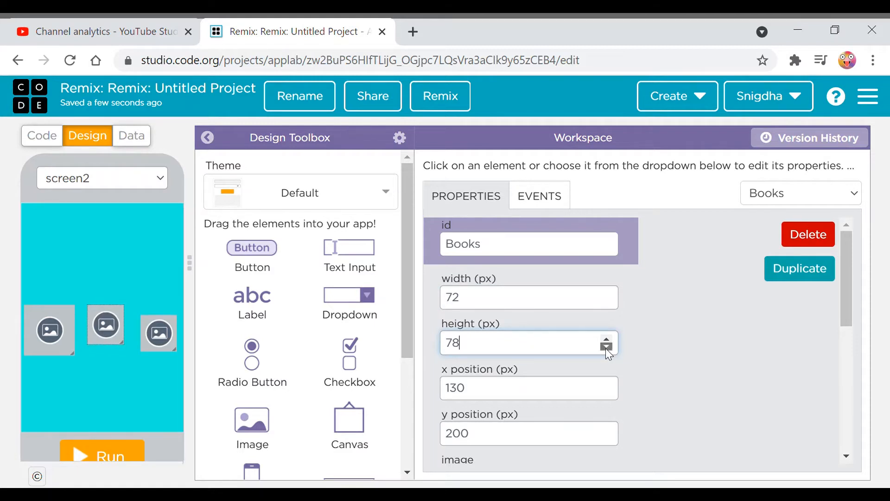
pyautogui.click(605, 349)
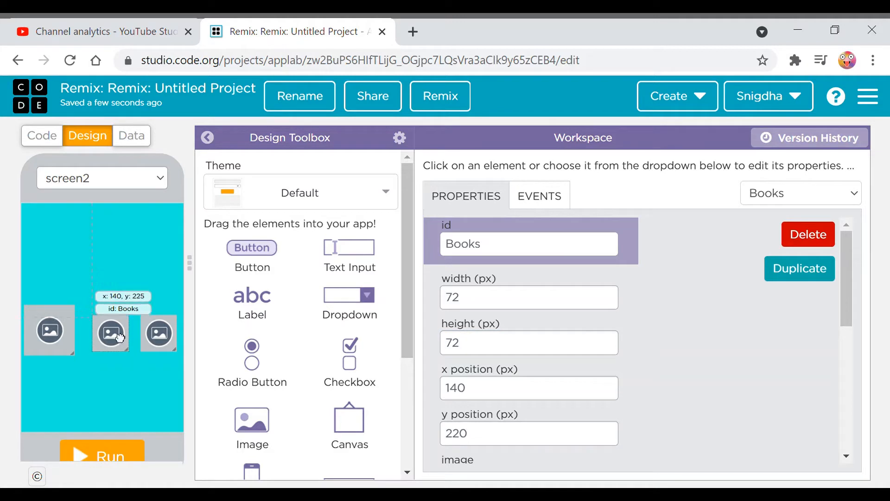
pyautogui.click(49, 331)
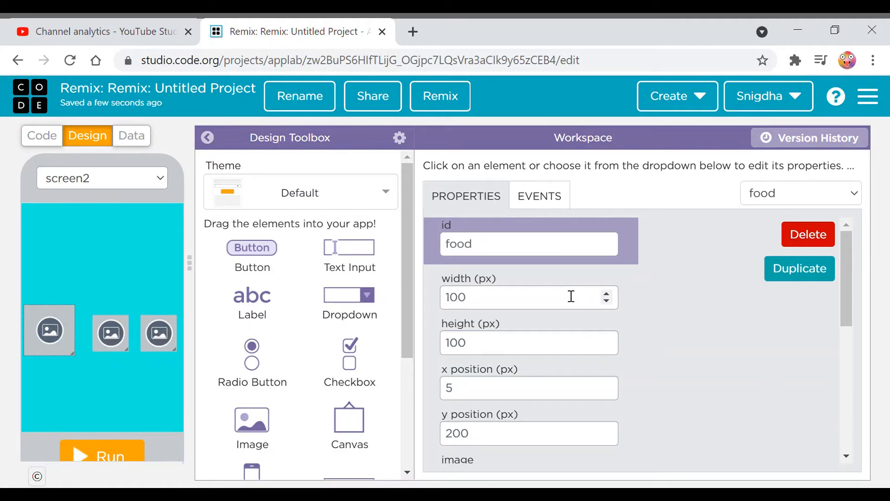
pyautogui.click(511, 297)
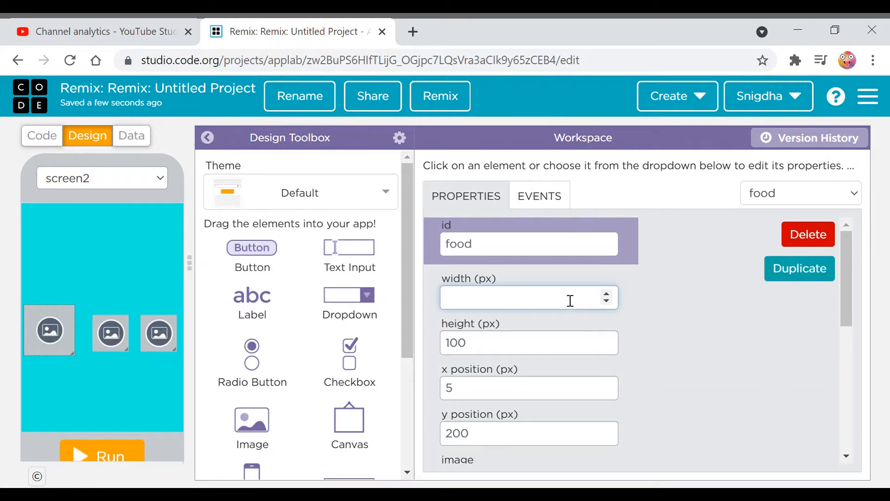
pyautogui.write('72')
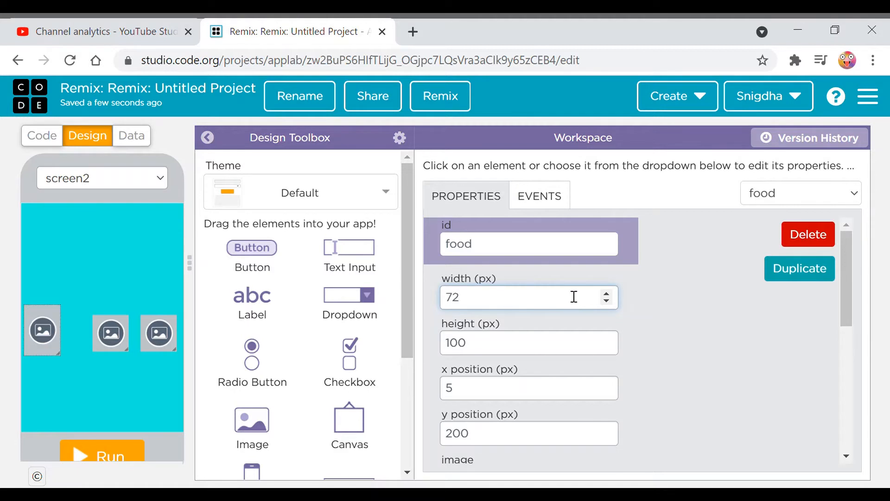
pyautogui.moveTo(523, 353)
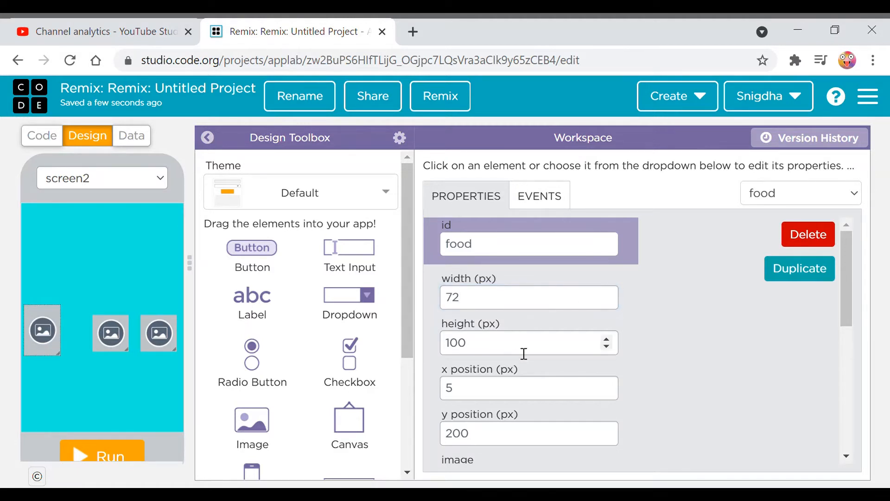
pyautogui.write('7')
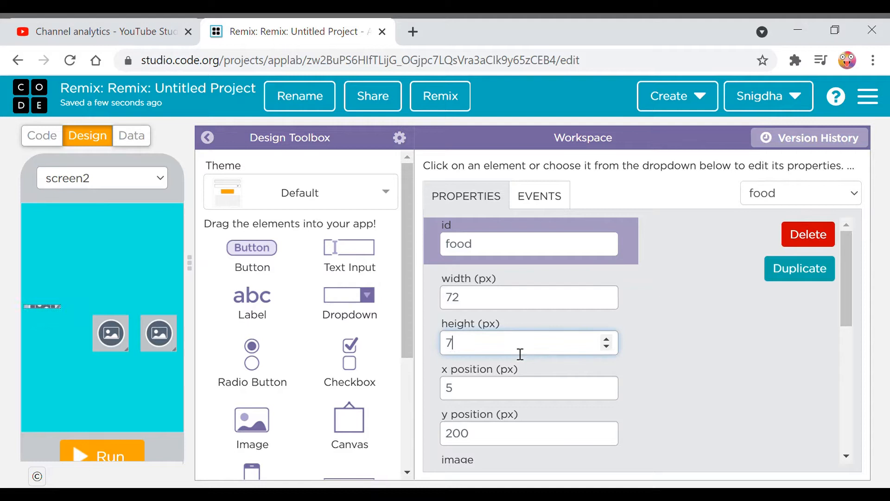
pyautogui.write('2')
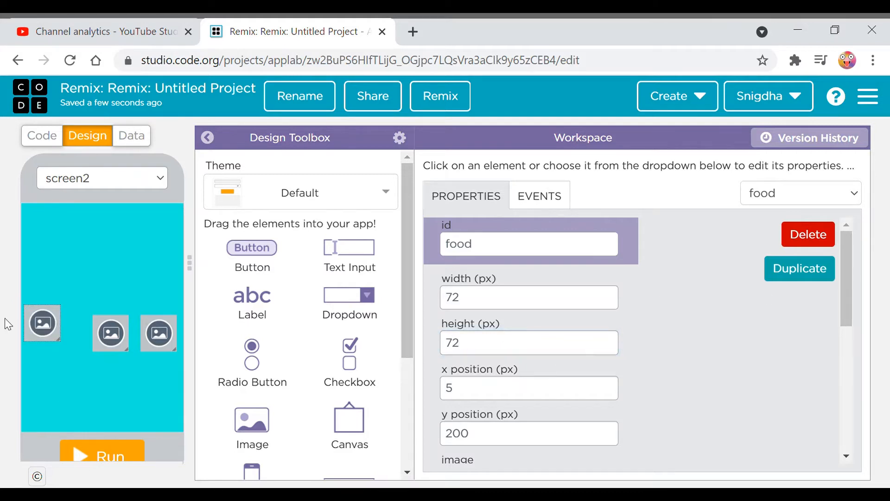
# Drag food, Books and Rides into an evenly spaced row at y 215.
pyautogui.moveTo(42, 322); pyautogui.dragTo(57, 328)
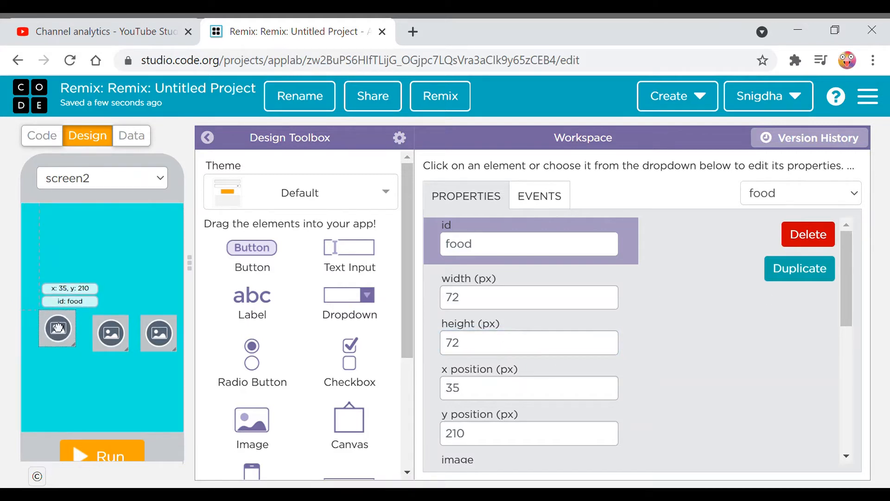
pyautogui.moveTo(57, 328); pyautogui.dragTo(55, 331)
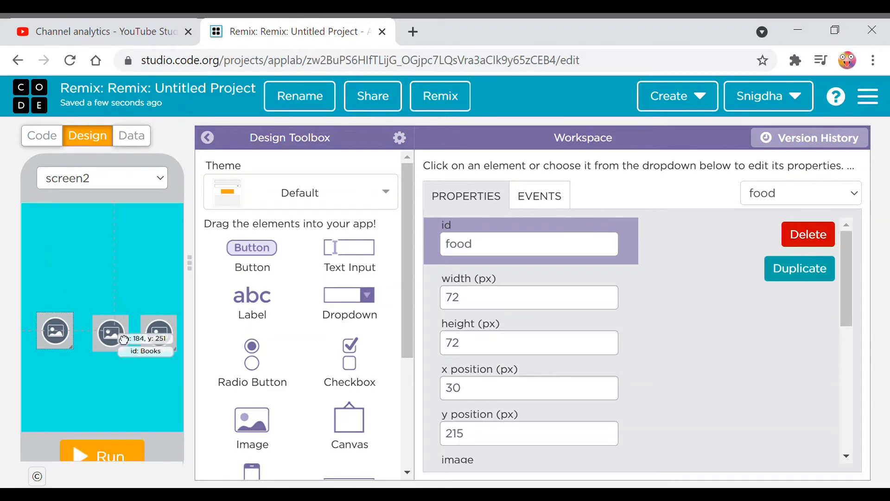
pyautogui.moveTo(108, 332); pyautogui.dragTo(98, 329)
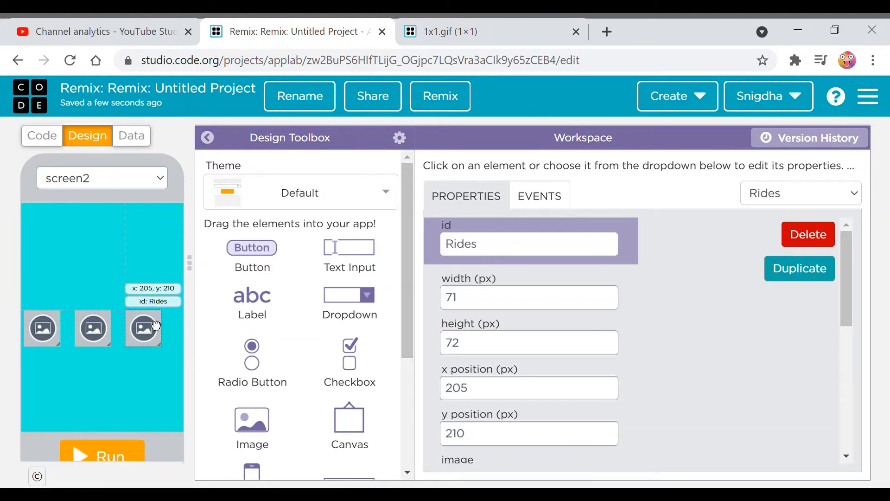
pyautogui.click(103, 328)
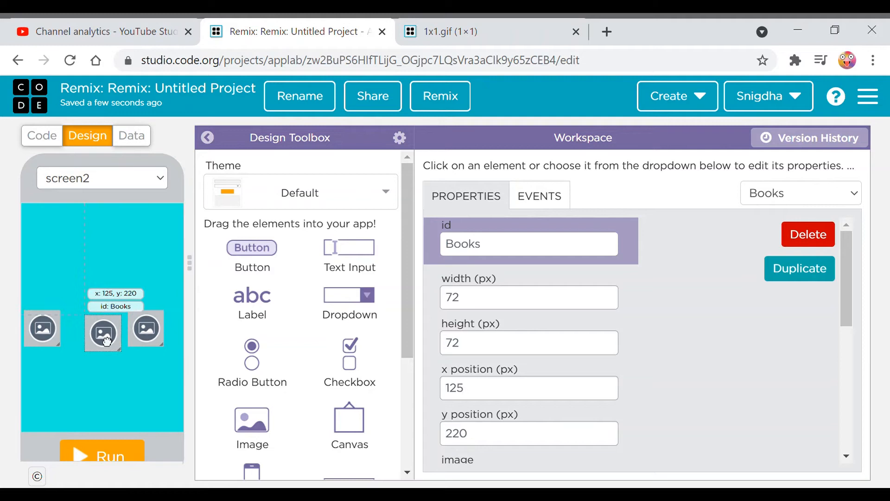
pyautogui.moveTo(103, 333); pyautogui.dragTo(101, 331)
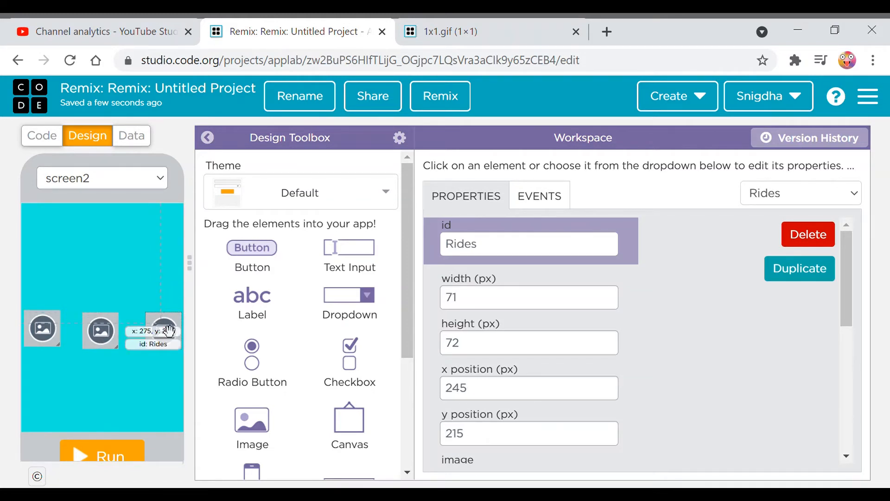
pyautogui.click(100, 329)
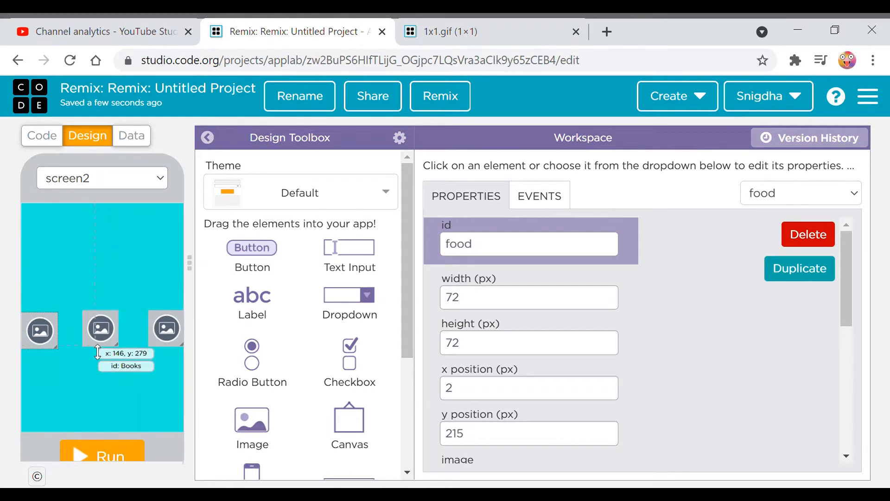
pyautogui.moveTo(100, 328); pyautogui.dragTo(108, 330)
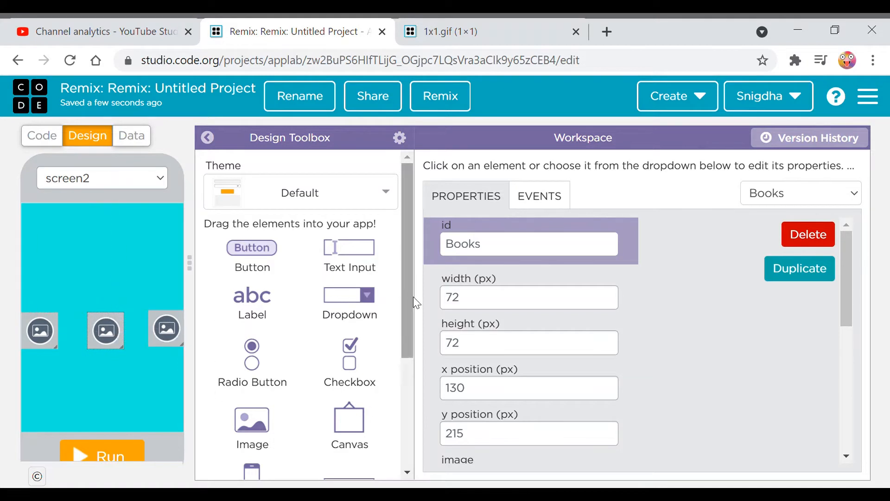
pyautogui.click(166, 330)
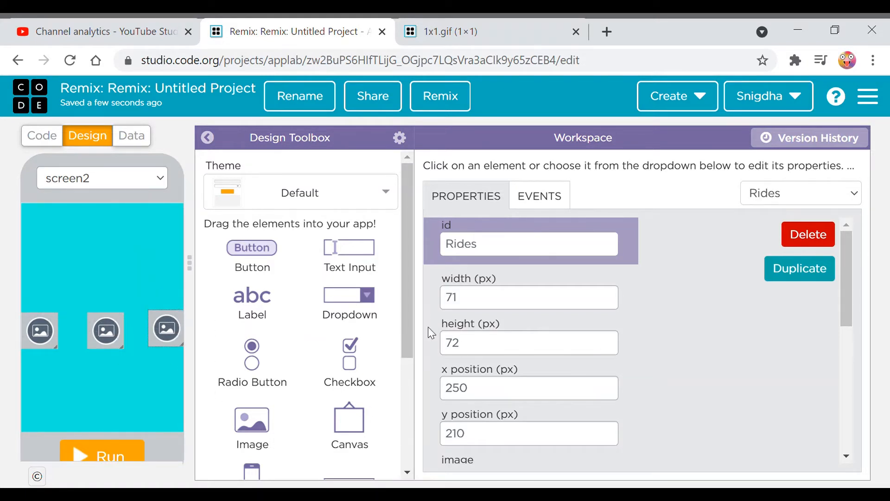
# Browse the icon picker for Rides without choosing, then reset Rides to 72 by 72 at x 245.
pyautogui.click(644, 316)
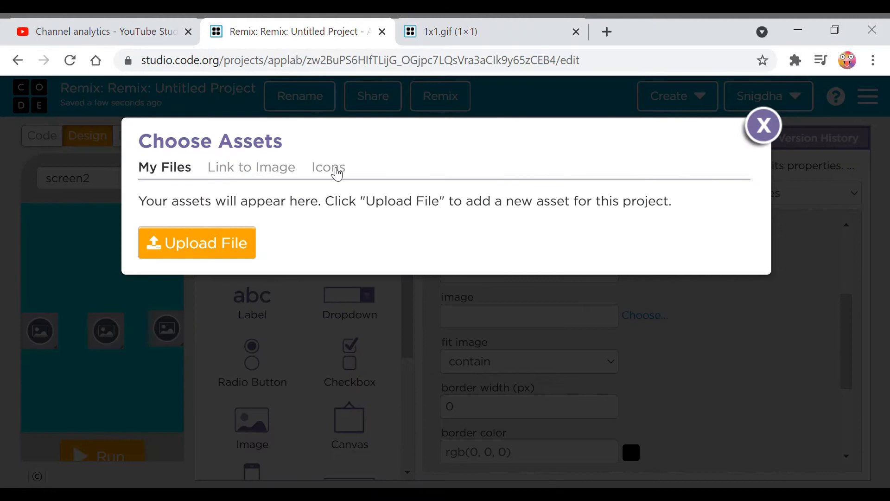
pyautogui.click(327, 167)
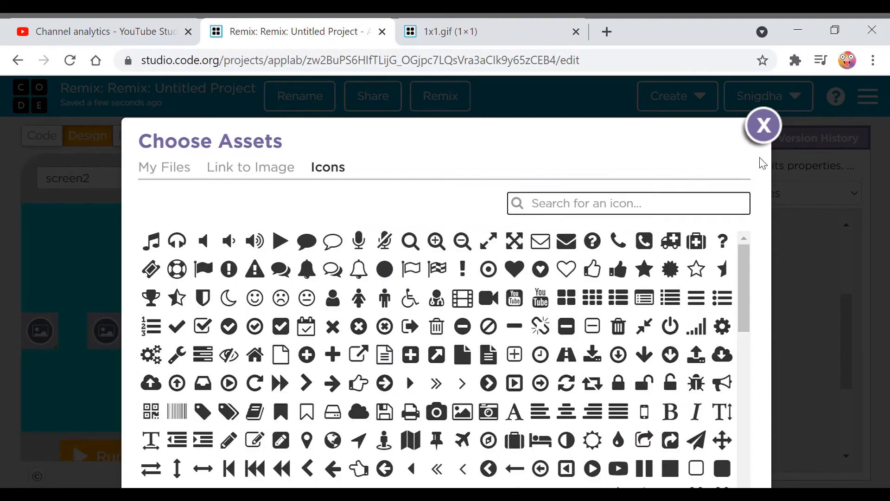
pyautogui.click(762, 125)
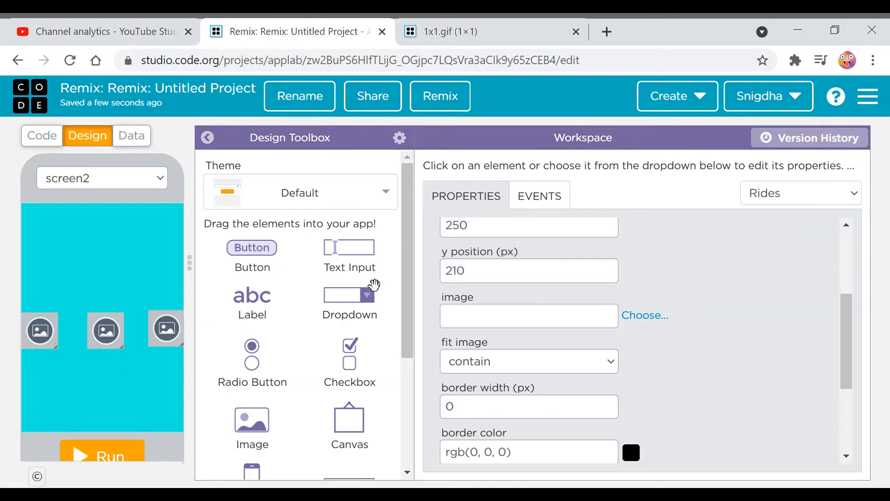
pyautogui.click(166, 329)
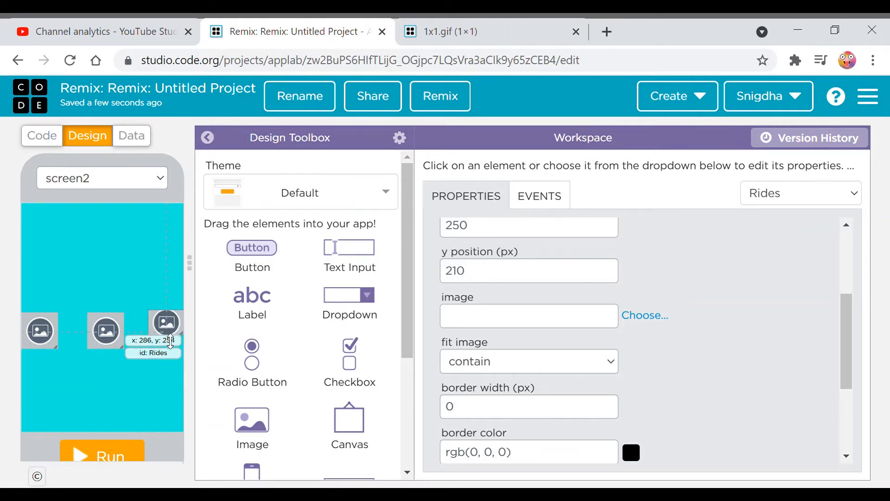
pyautogui.moveTo(165, 326); pyautogui.dragTo(168, 346)
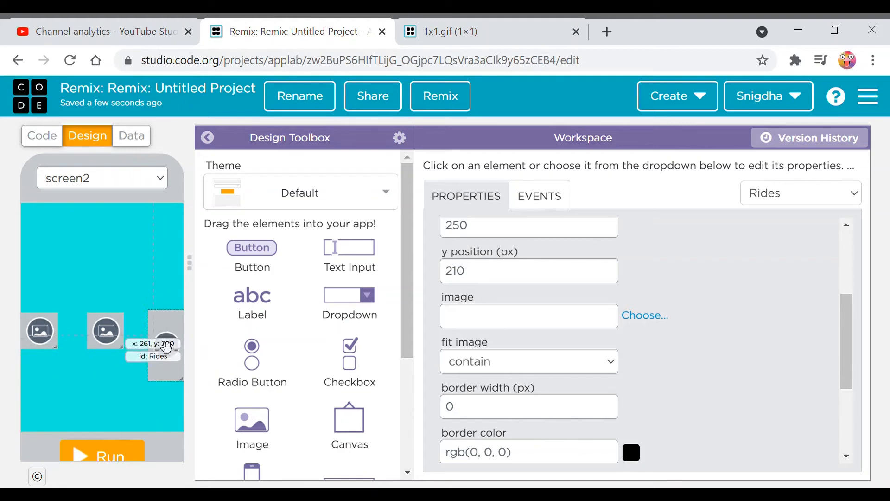
pyautogui.click(159, 343)
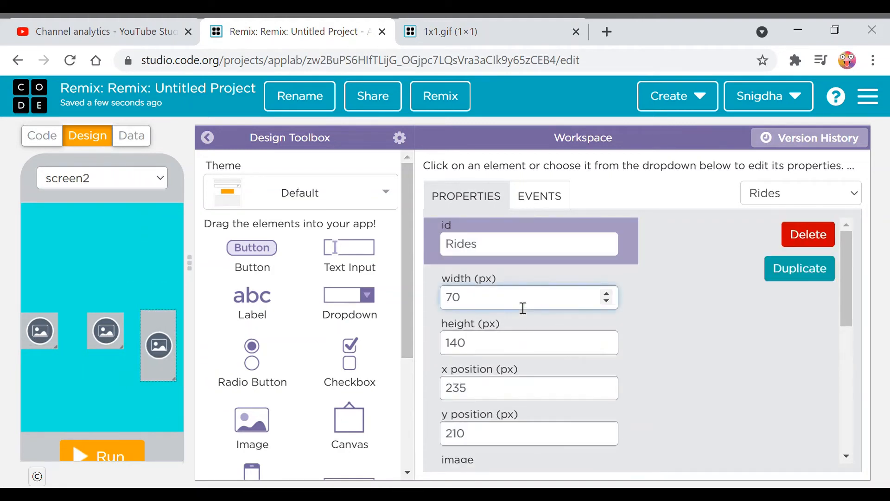
pyautogui.click(605, 292)
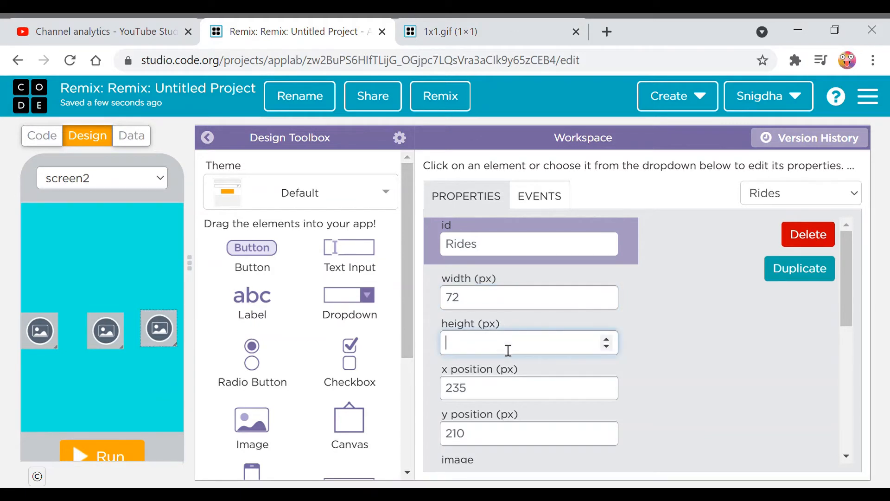
pyautogui.write('72')
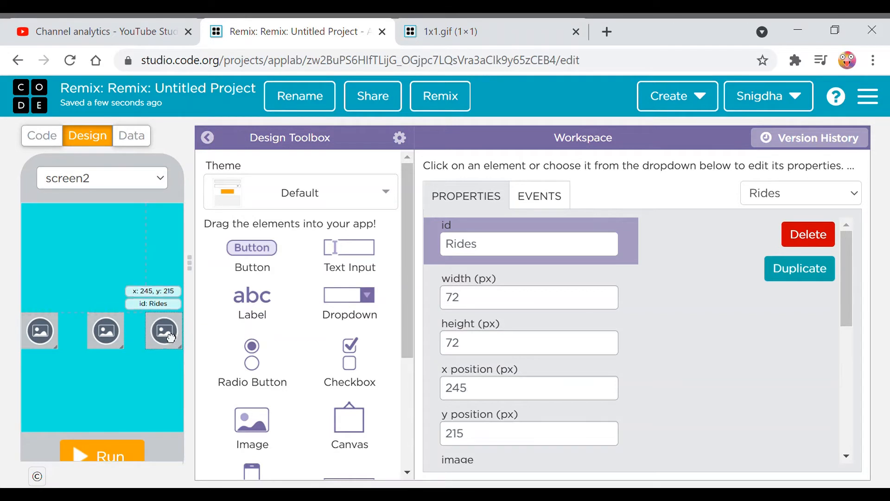
pyautogui.click(48, 330)
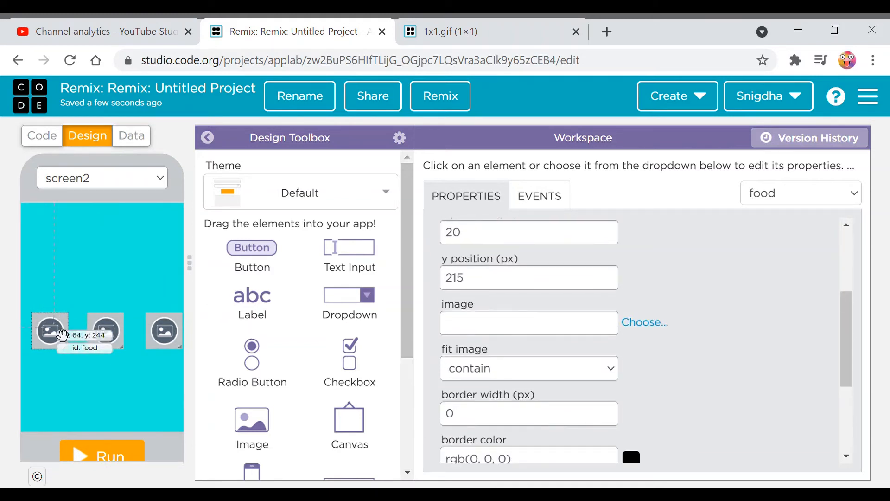
# Give the food image the cutlery icon found by searching 'food' in Icons.
pyautogui.click(644, 322)
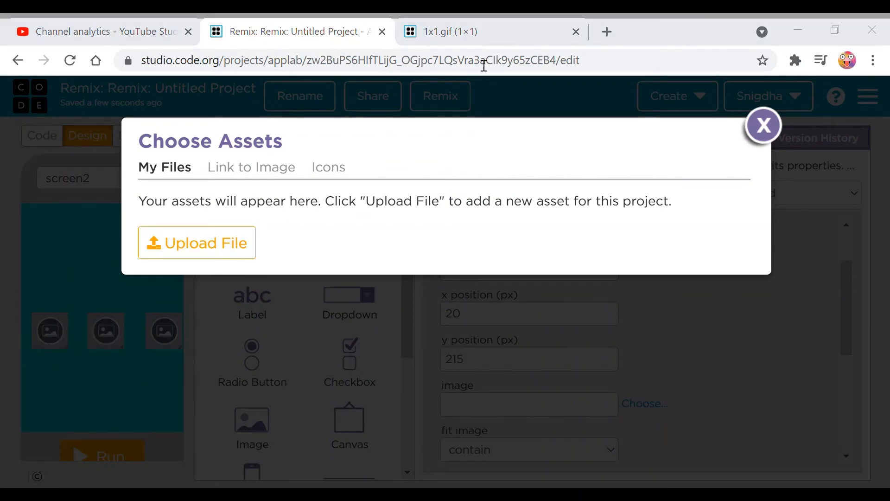
pyautogui.click(327, 167)
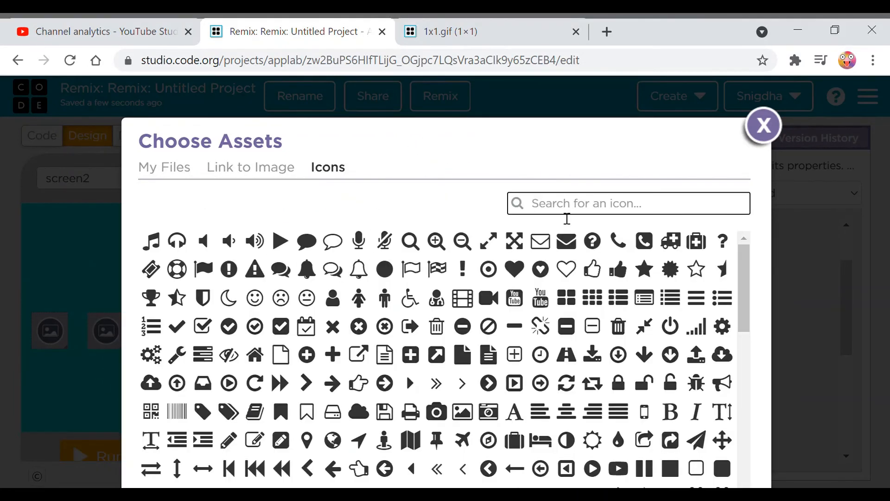
pyautogui.write('food')
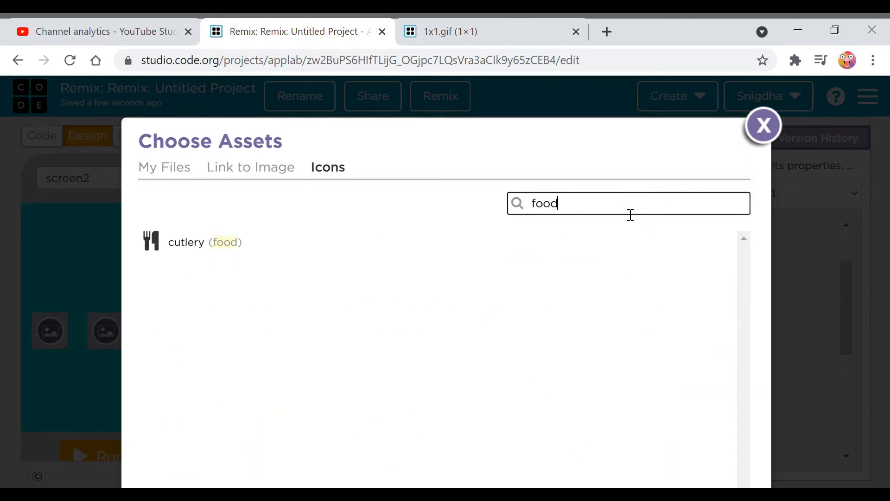
pyautogui.click(185, 242)
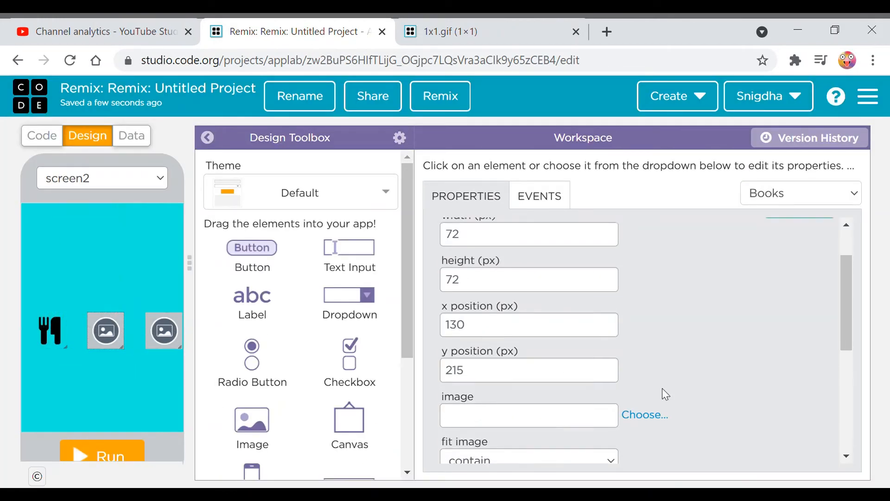
# Give the Books image the book icon found by searching 'book' in Icons.
pyautogui.click(644, 414)
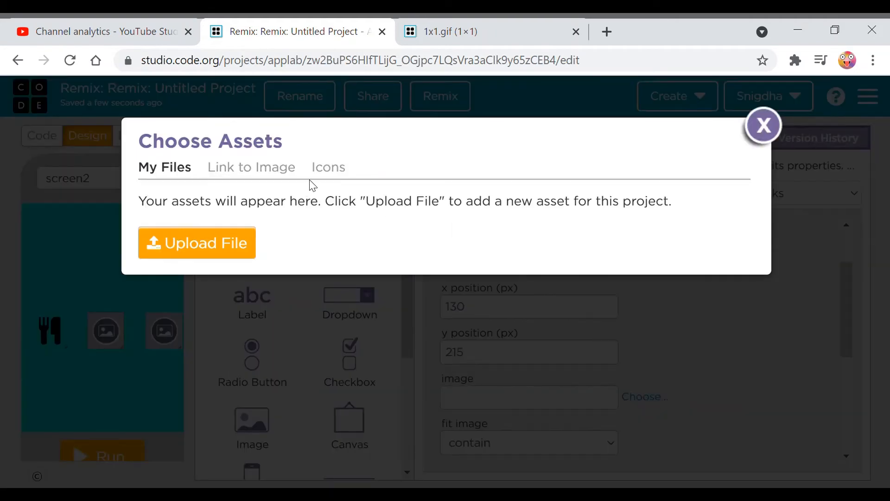
pyautogui.click(327, 167)
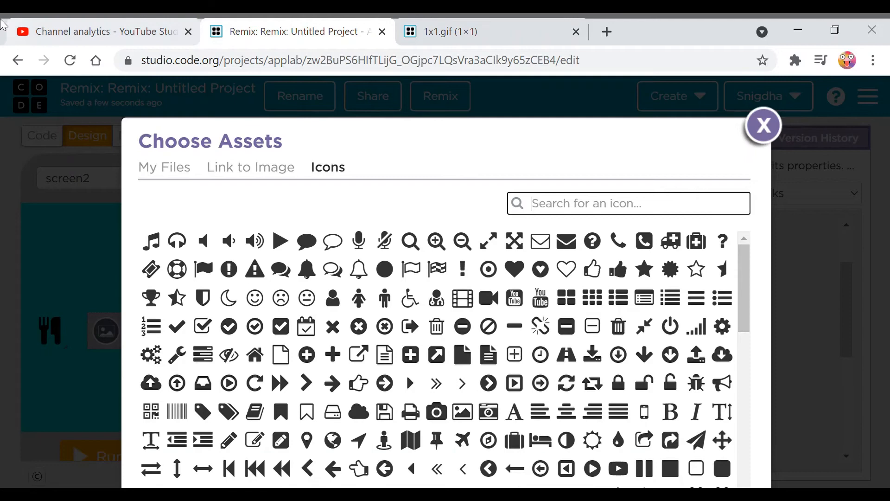
pyautogui.write('book')
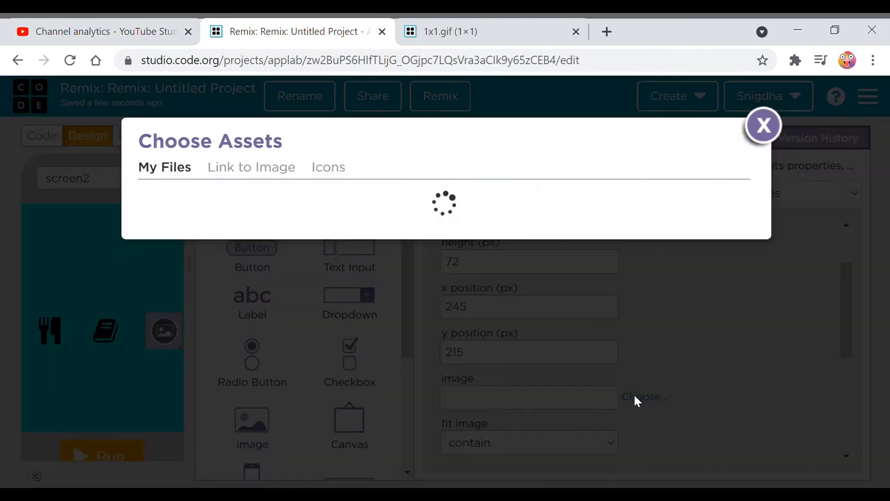
# Search Icons for 'files' and 'rid' for Rides, finding nothing, and close the picker.
pyautogui.click(327, 167)
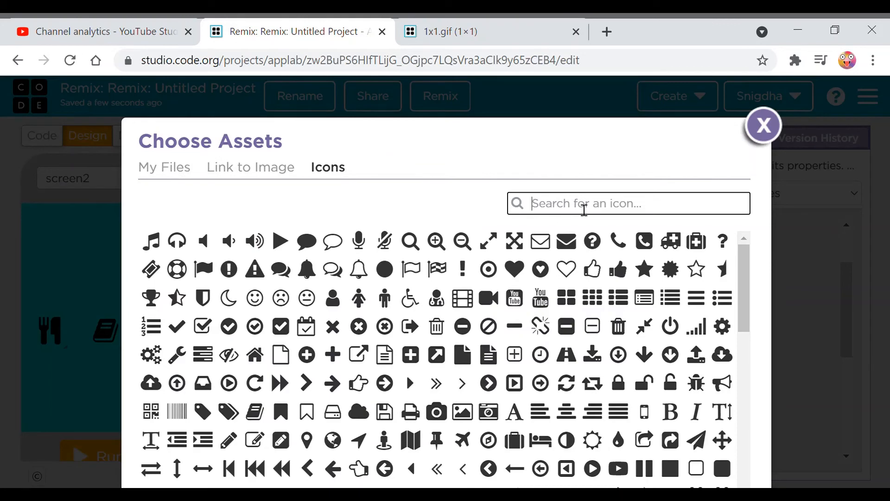
pyautogui.write('files')
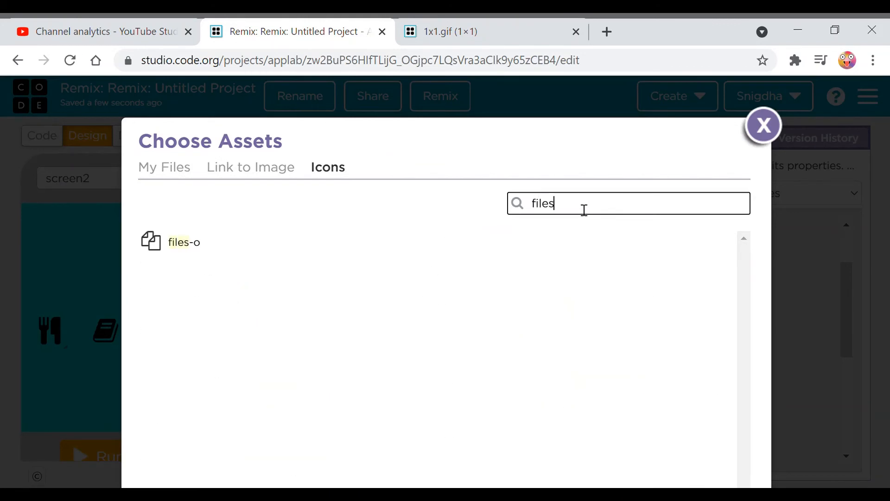
pyautogui.write('ride')
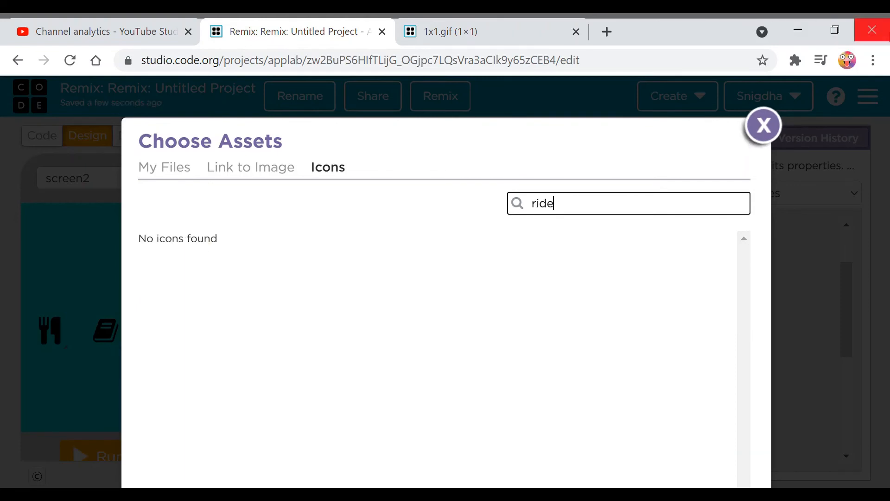
pyautogui.click(763, 125)
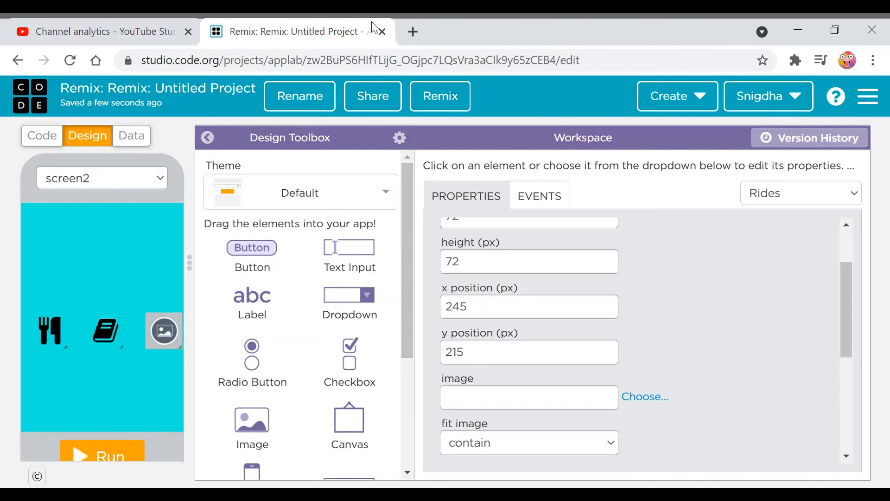
# Search Google Images for 'Rides', grab a ferris wheel photo, and return to App Lab.
pyautogui.click(413, 32)
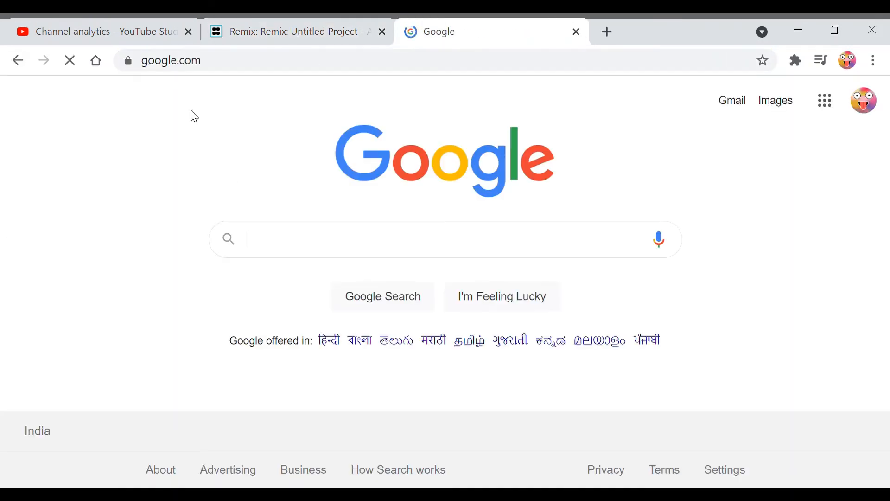
pyautogui.write('Rides')
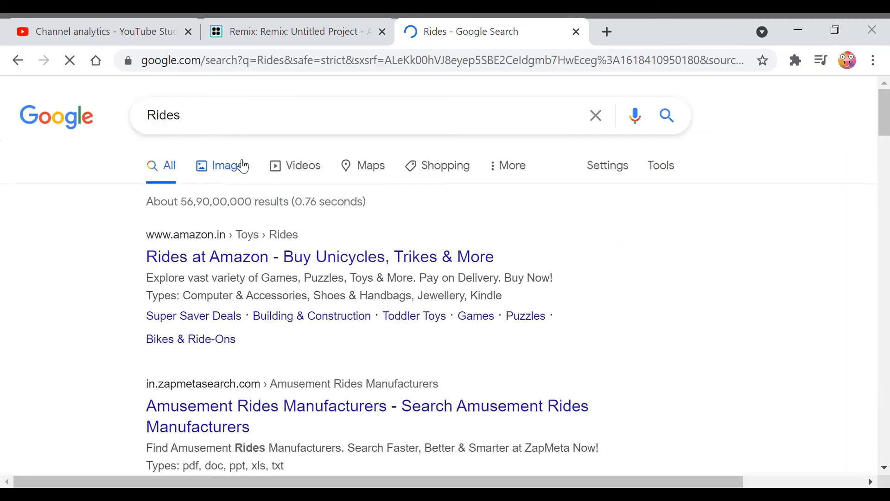
pyautogui.click(221, 165)
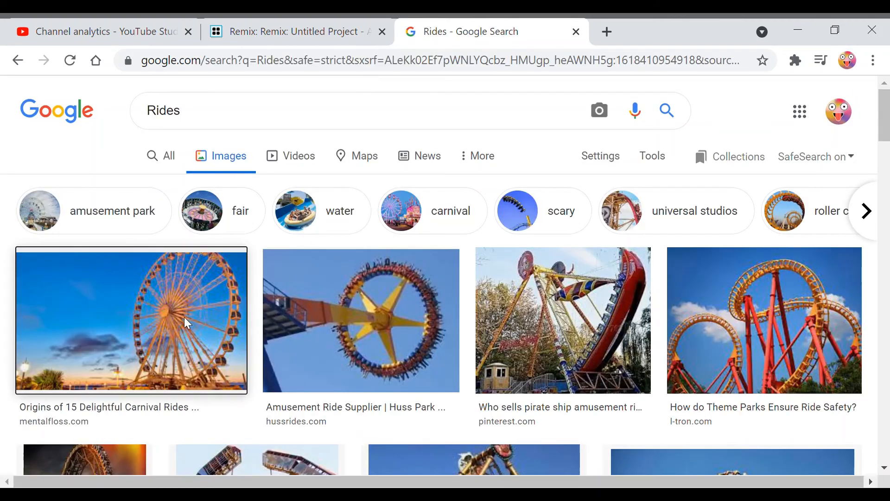
pyautogui.moveTo(273, 243)
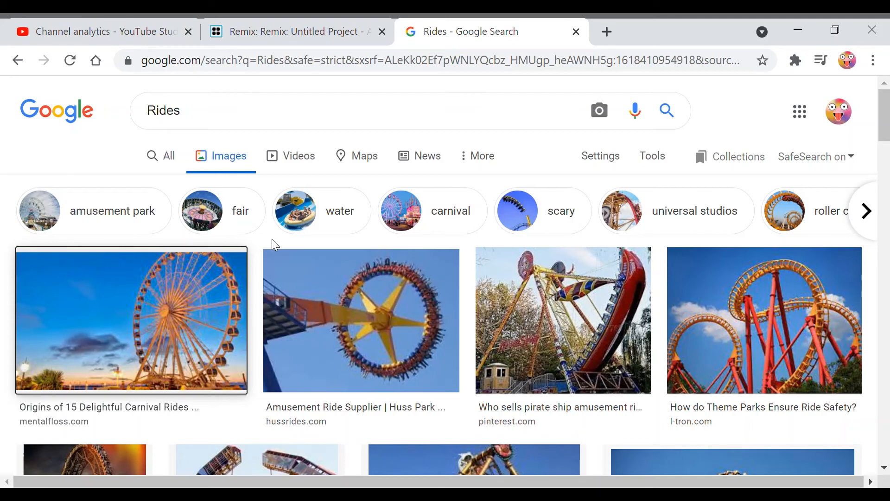
pyautogui.click(131, 320)
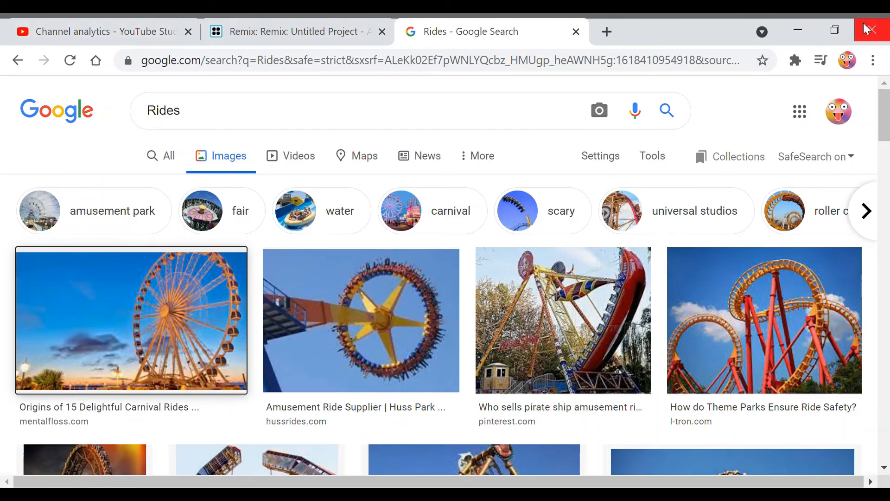
pyautogui.click(293, 31)
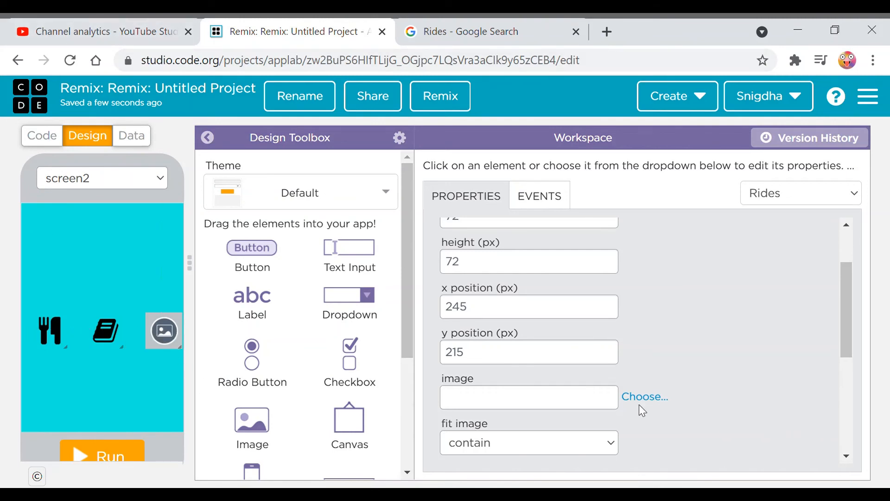
# Upload the ferris wheel photo download-(1).jpg and set it as the Rides image.
pyautogui.click(644, 396)
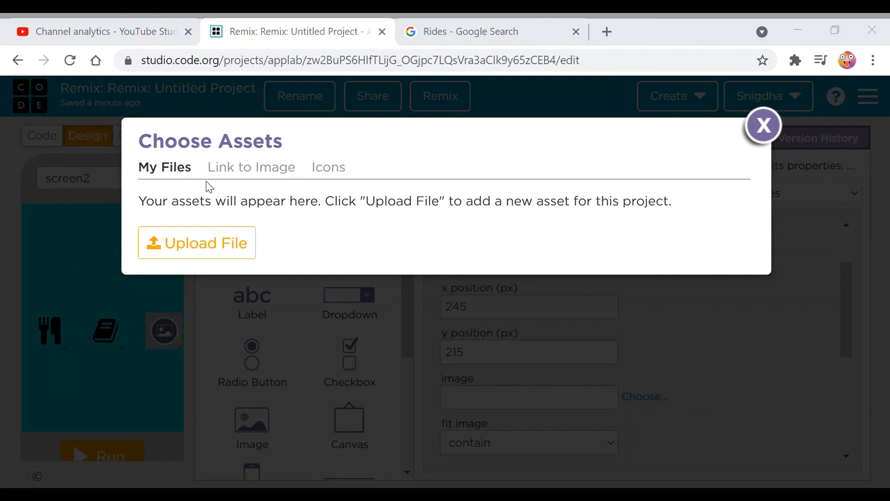
pyautogui.click(196, 242)
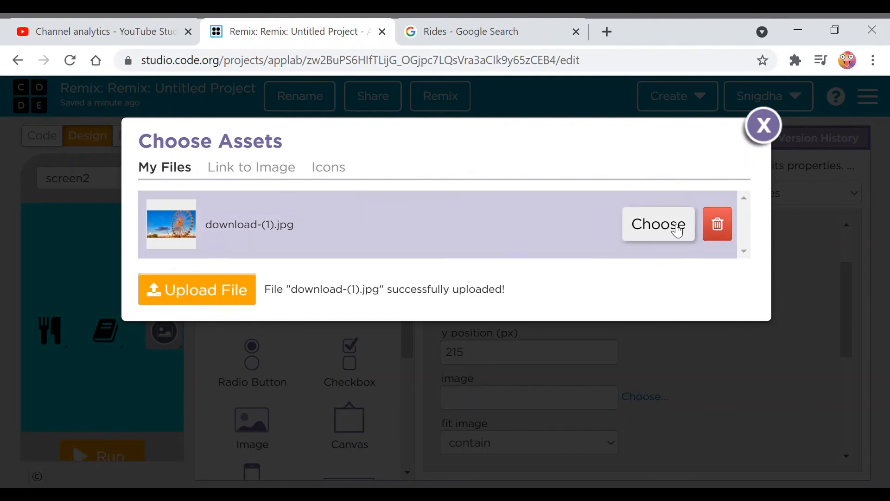
pyautogui.click(658, 223)
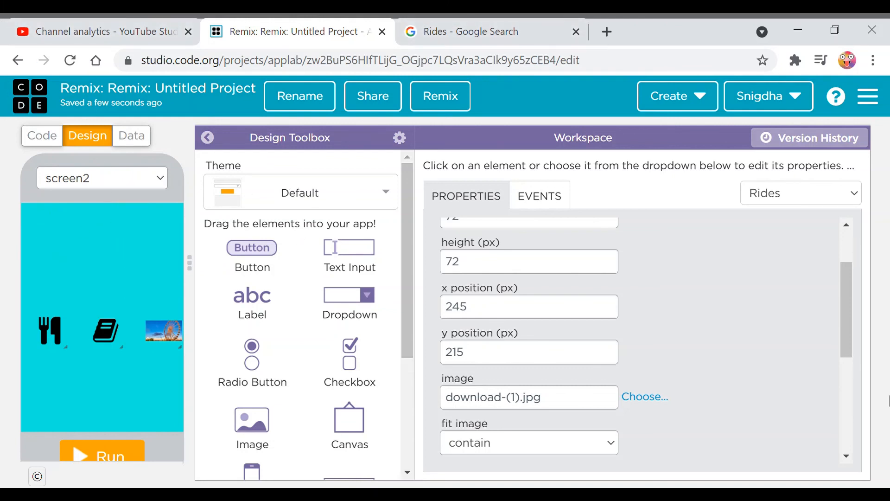
pyautogui.moveTo(684, 385)
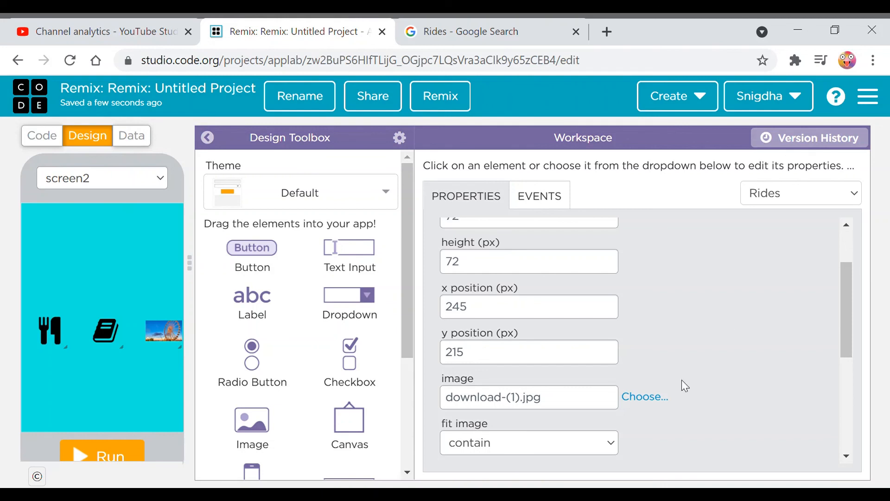
pyautogui.moveTo(727, 160)
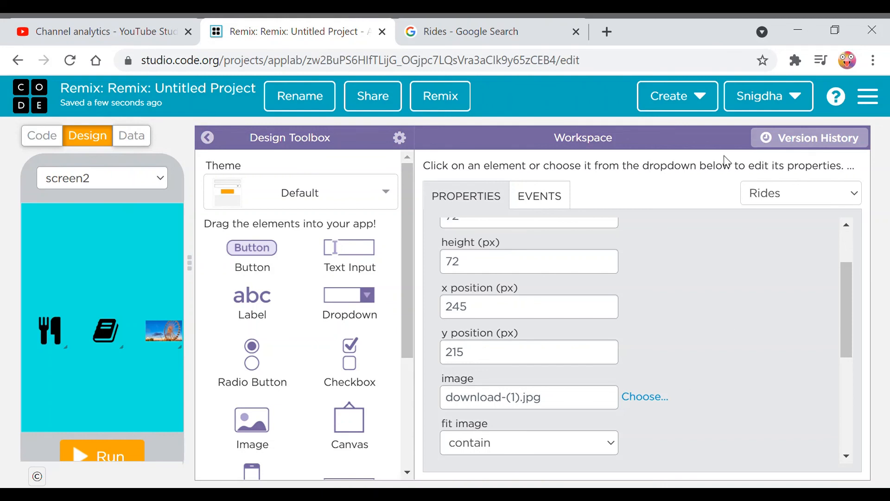